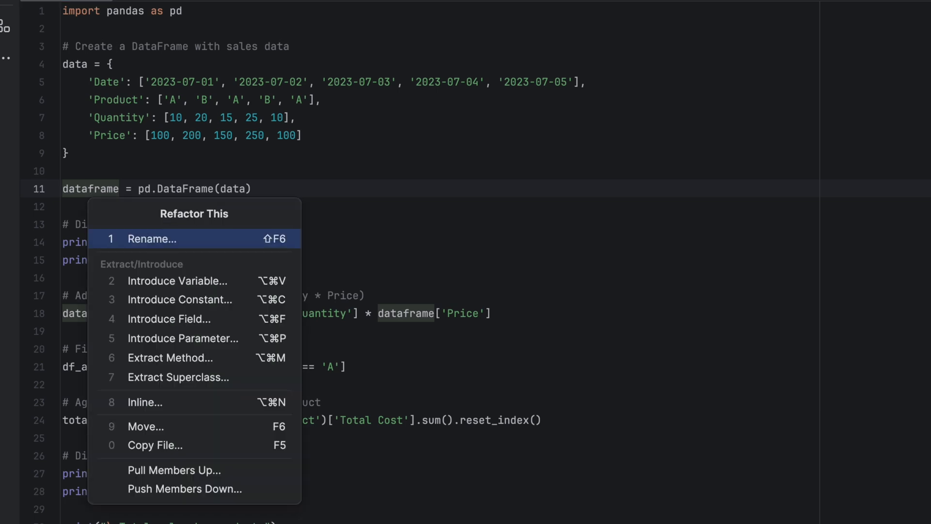
Apply Refactor This to the dataframe variable in the pandas sales script
{"action": "left_click", "coordinate": [151, 239]}
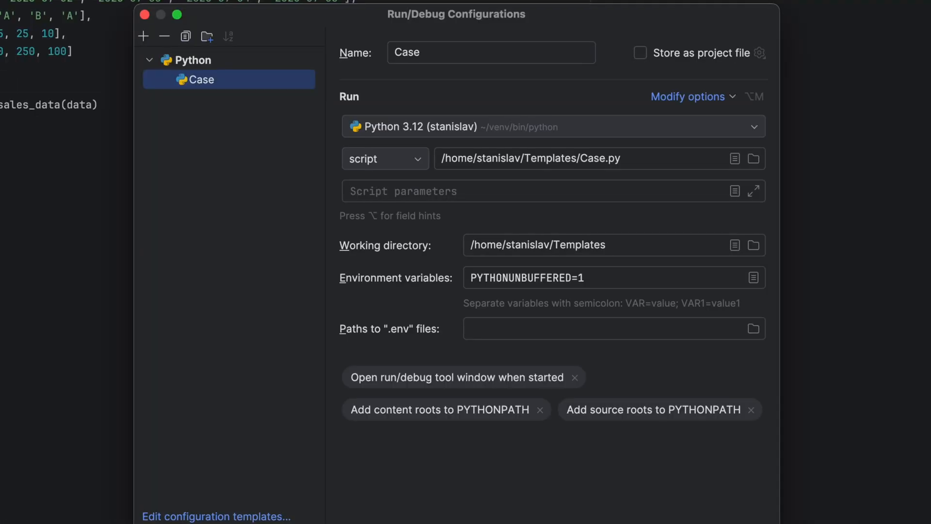
Add Python configuration NewRunConf running Case.py with Templates as working directory
{"action": "left_click", "coordinate": [143, 36]}
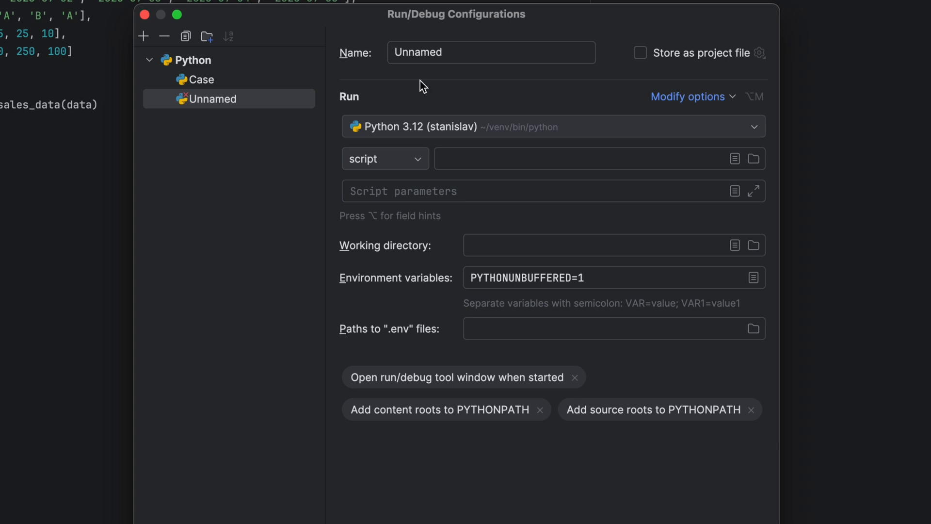
{"action": "type", "text": "NewRunC"}
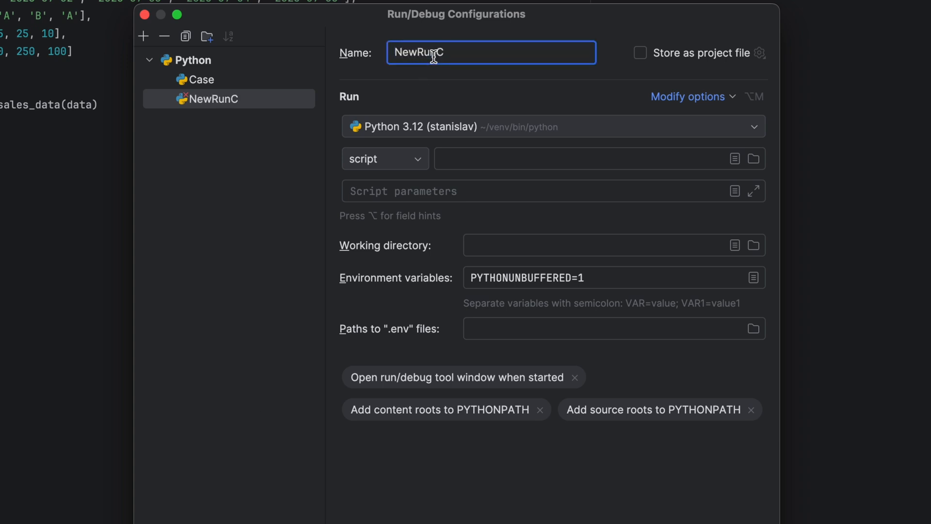
{"action": "left_click", "coordinate": [754, 158]}
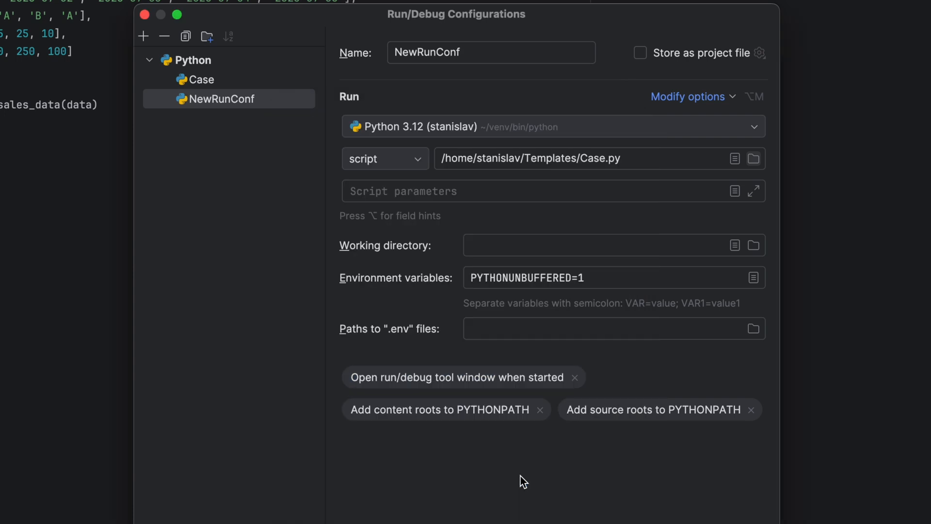
{"action": "left_click", "coordinate": [754, 244]}
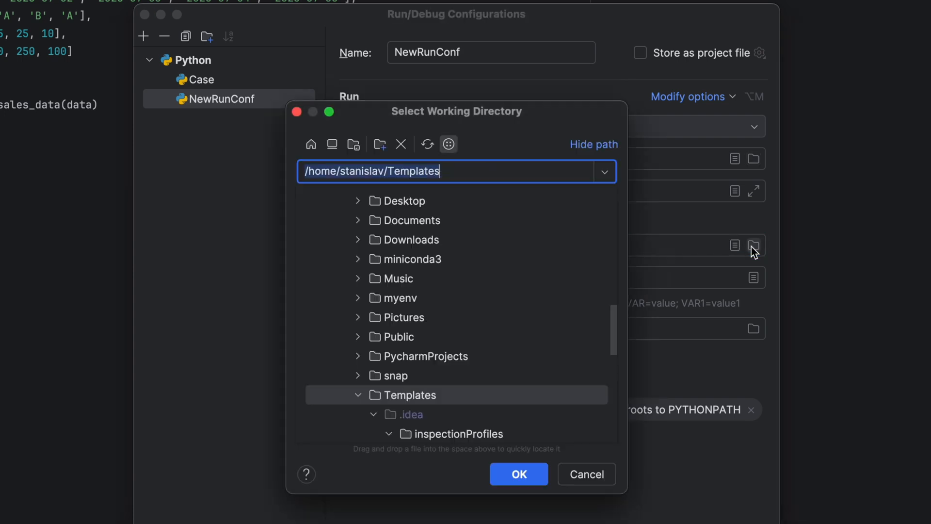
{"action": "left_click", "coordinate": [518, 473]}
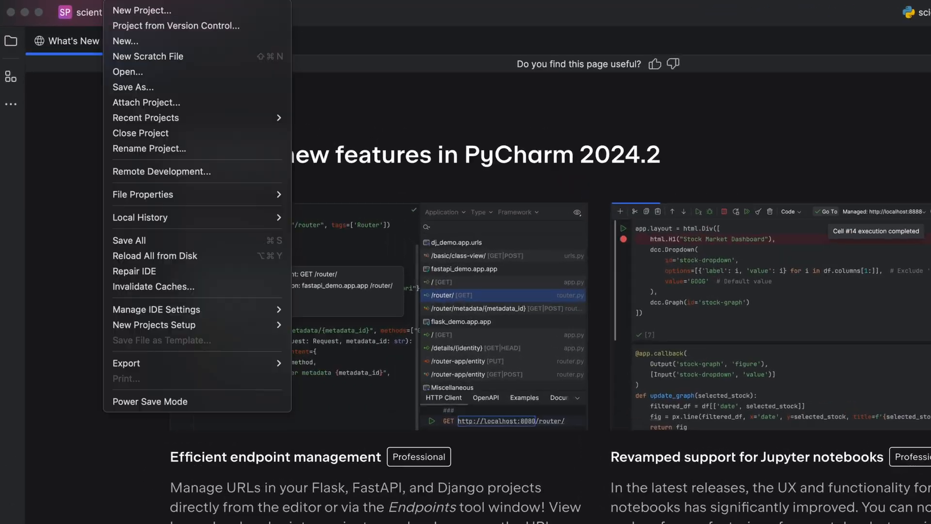
Start a new SSH connection with the username and host 192.168.0.38
{"action": "left_click", "coordinate": [161, 171]}
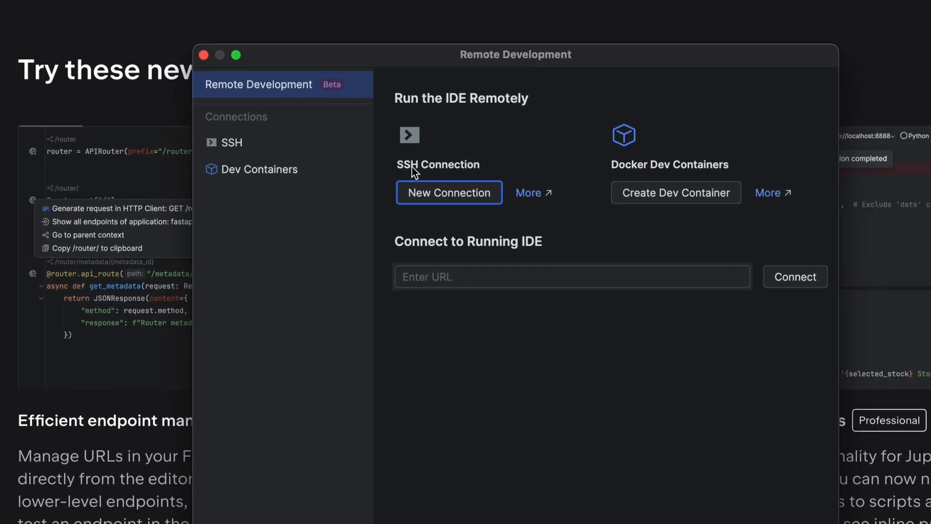
{"action": "left_click", "coordinate": [449, 193]}
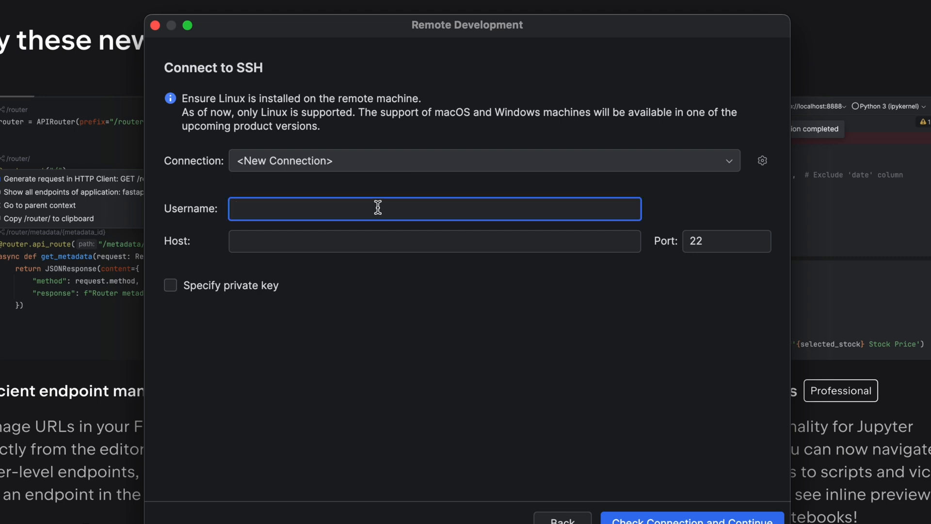
{"action": "type", "text": "stanislav"}
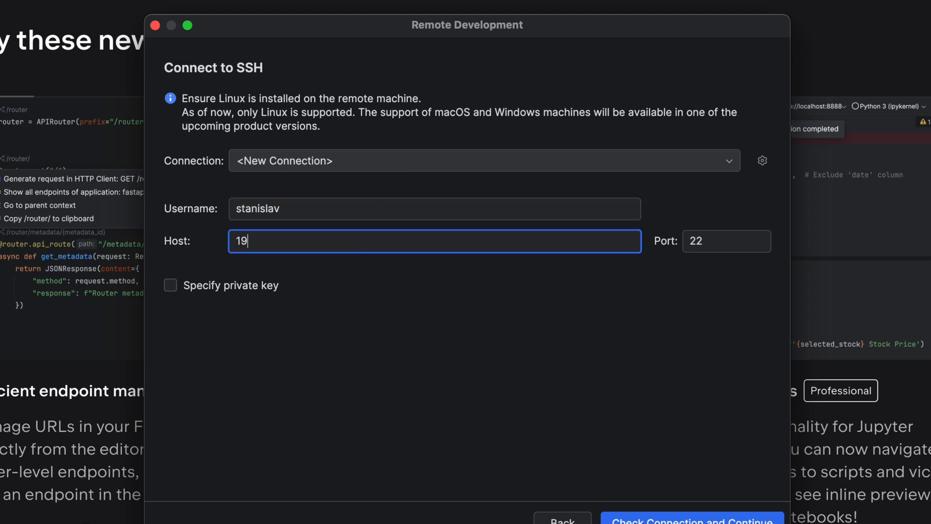
{"action": "type", "text": "2.168"}
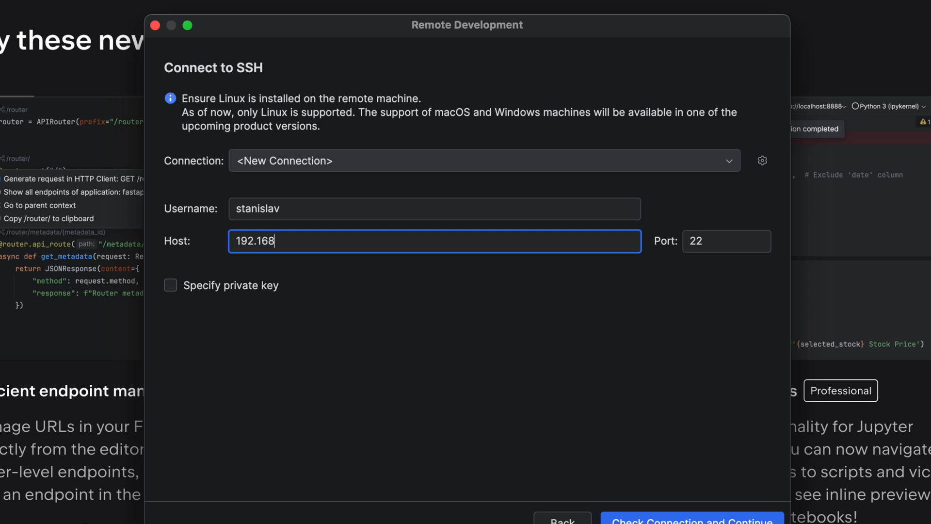
{"action": "type", "text": ".0.38"}
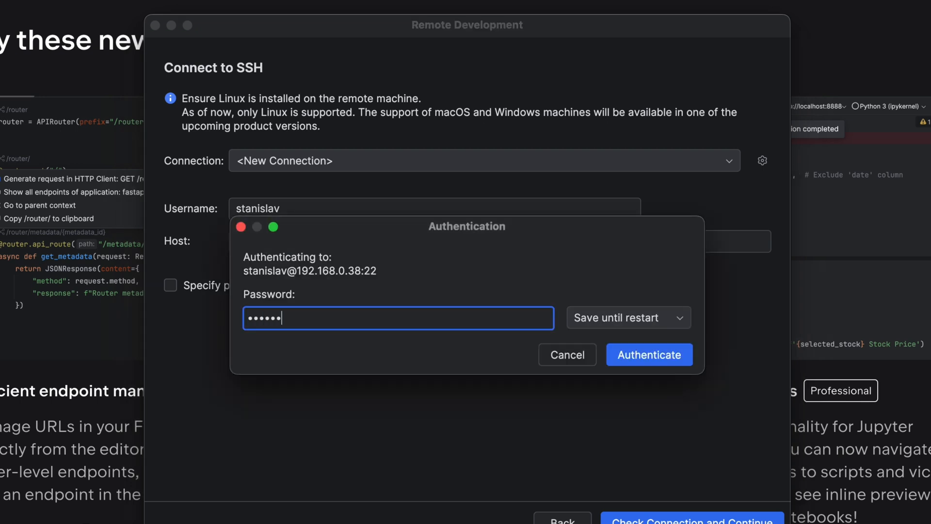
Authenticate, pick the remote Templates folder as project, and launch the remote IDE
{"action": "left_click", "coordinate": [649, 354]}
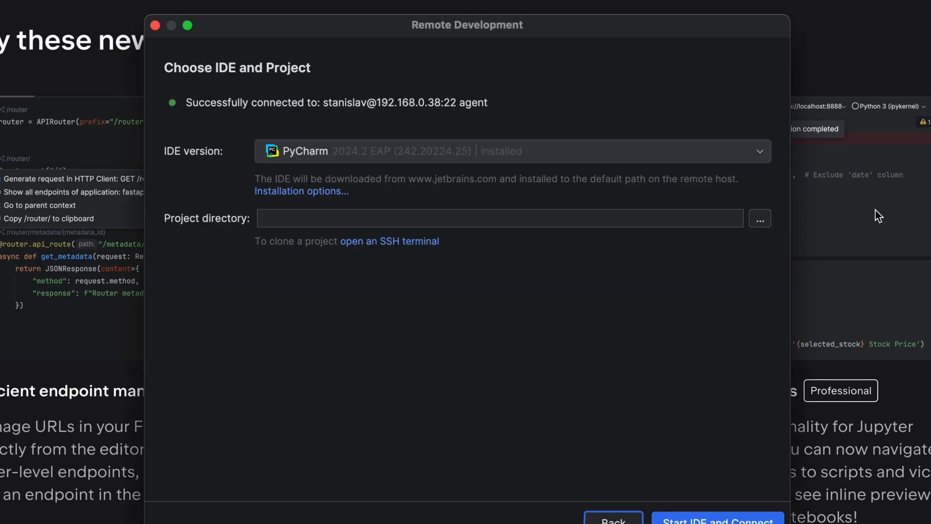
{"action": "left_click", "coordinate": [759, 217]}
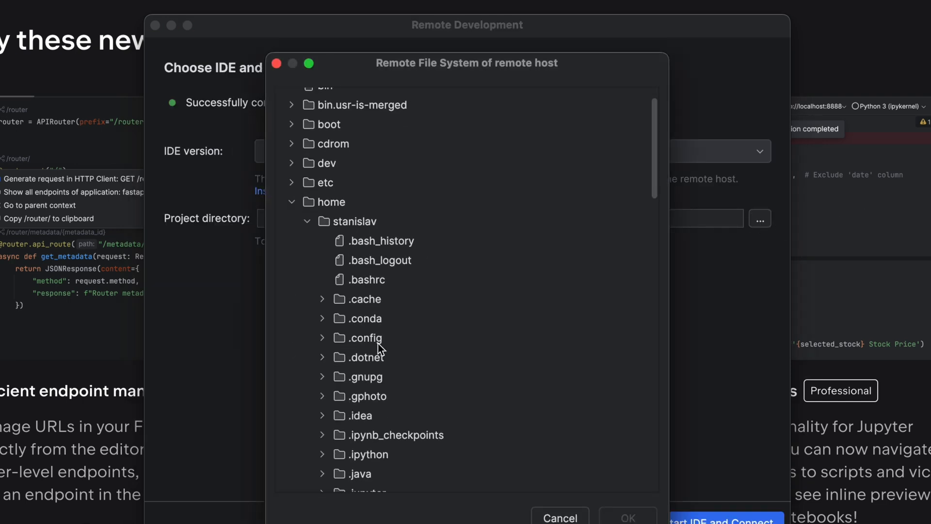
{"action": "scroll", "scroll_direction": "down", "scroll_amount": 3}
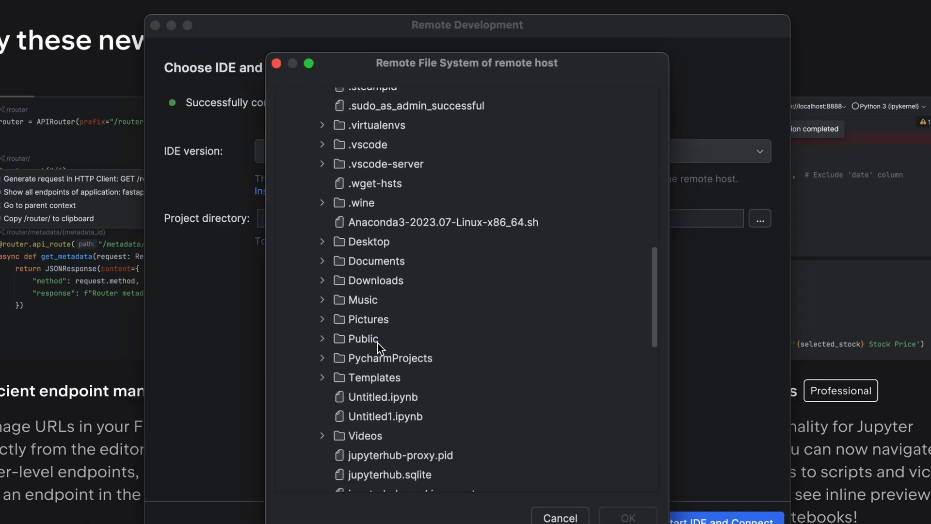
{"action": "left_click", "coordinate": [627, 517]}
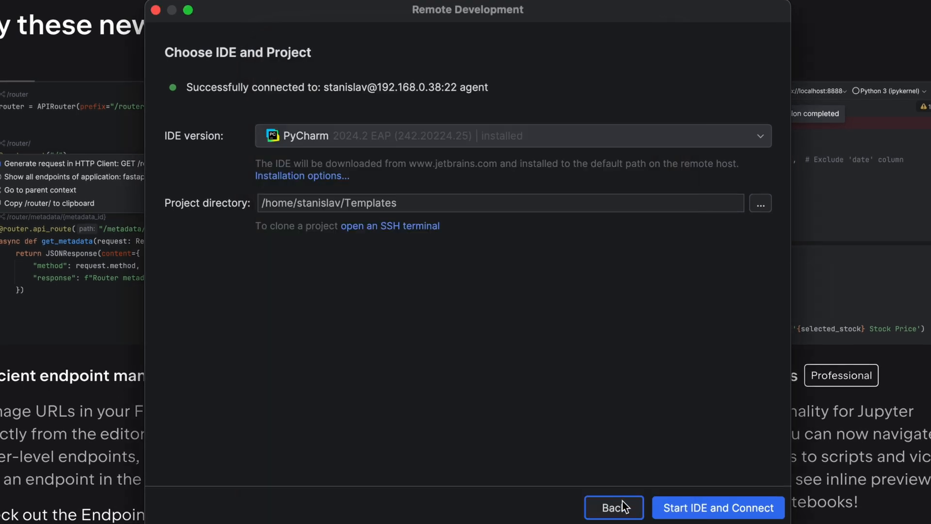
{"action": "left_click", "coordinate": [717, 508]}
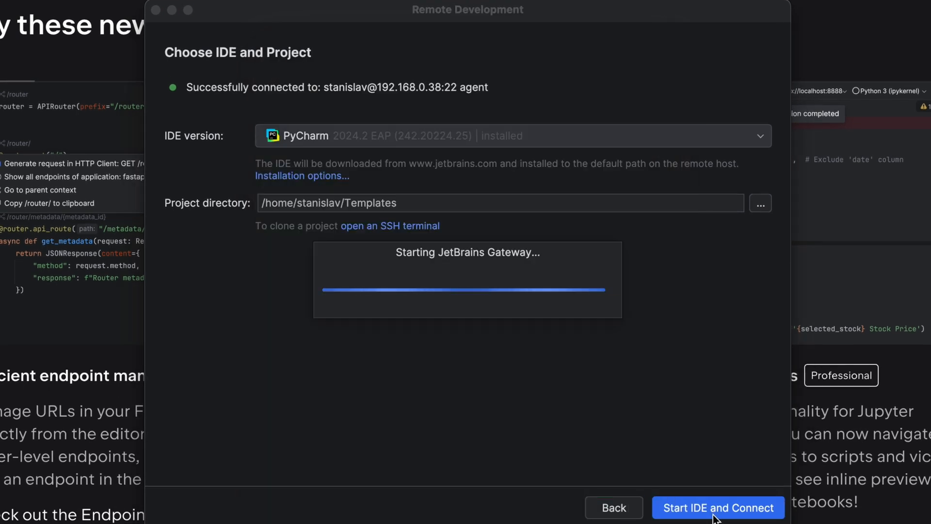
{"action": "left_click", "coordinate": [717, 507]}
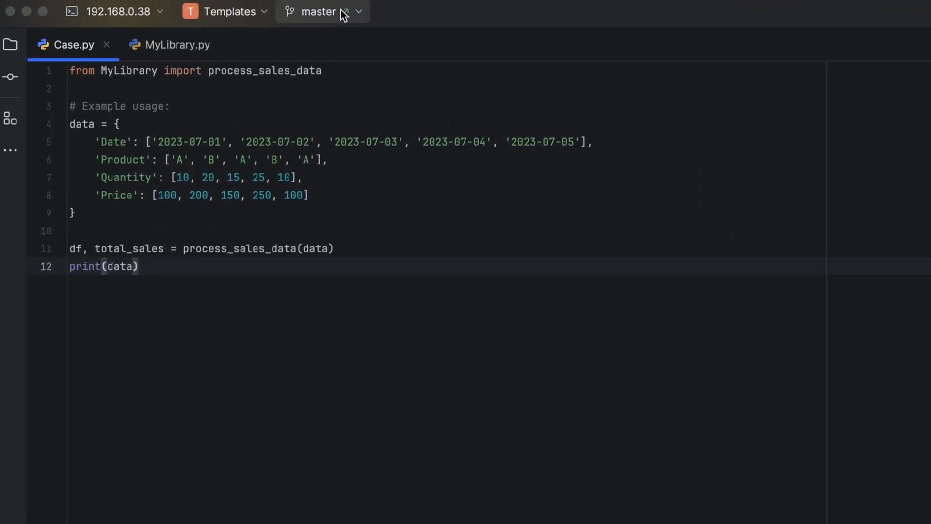
Run 'pip install polars' in the project's terminal
{"action": "left_click", "coordinate": [322, 11]}
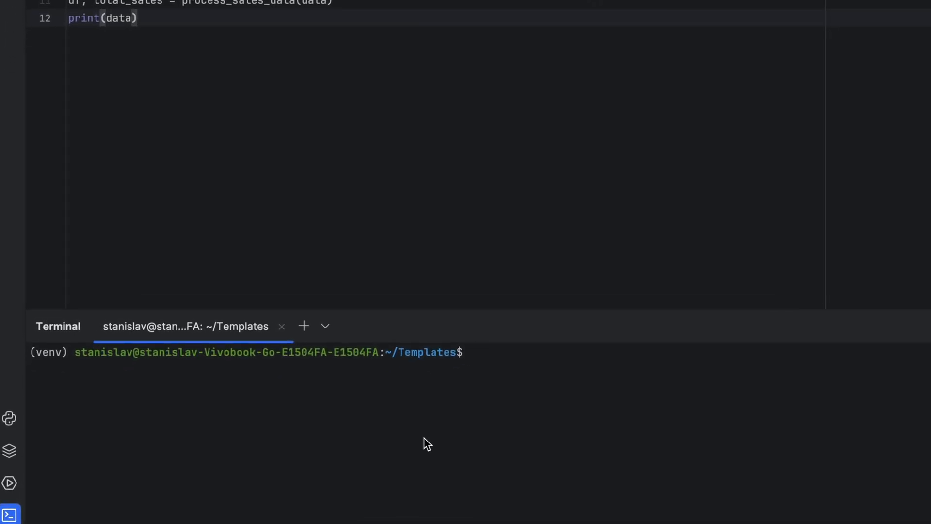
{"action": "type", "text": "pip install"}
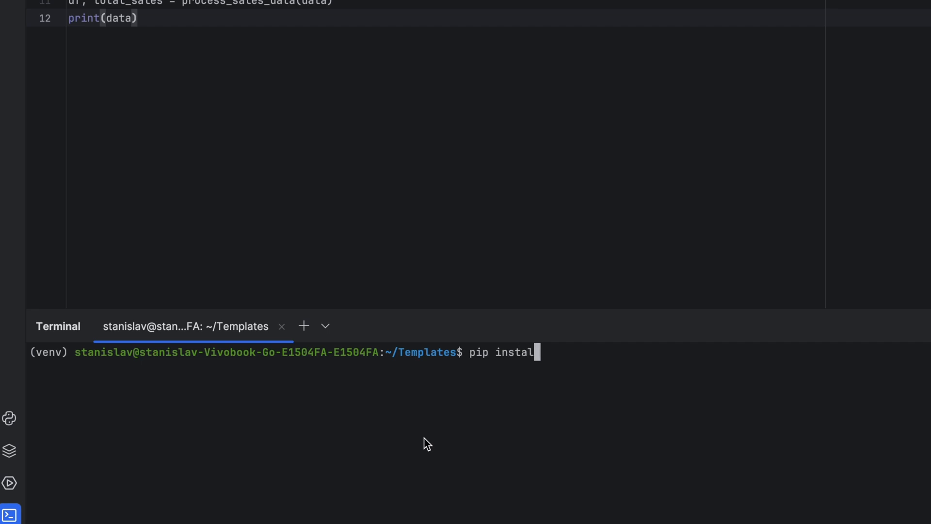
{"action": "type", "text": "l polars"}
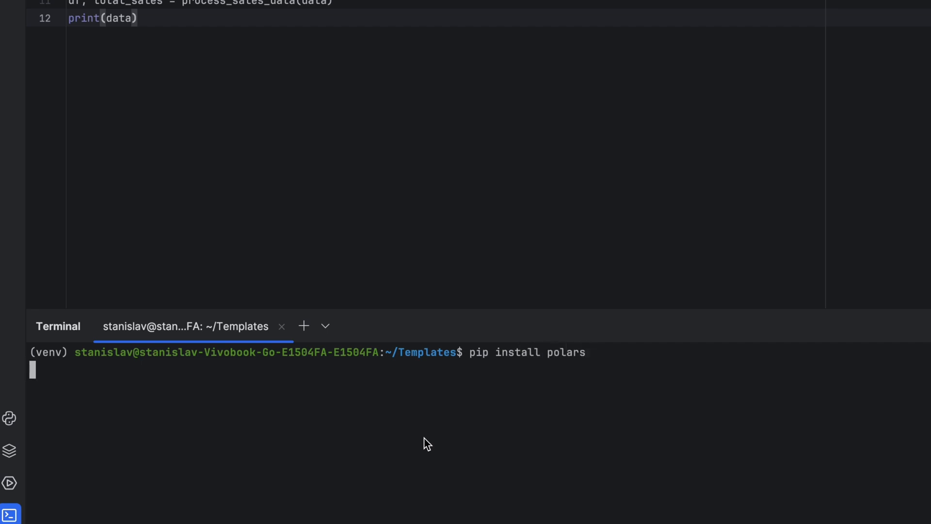
{"action": "key", "text": "Return"}
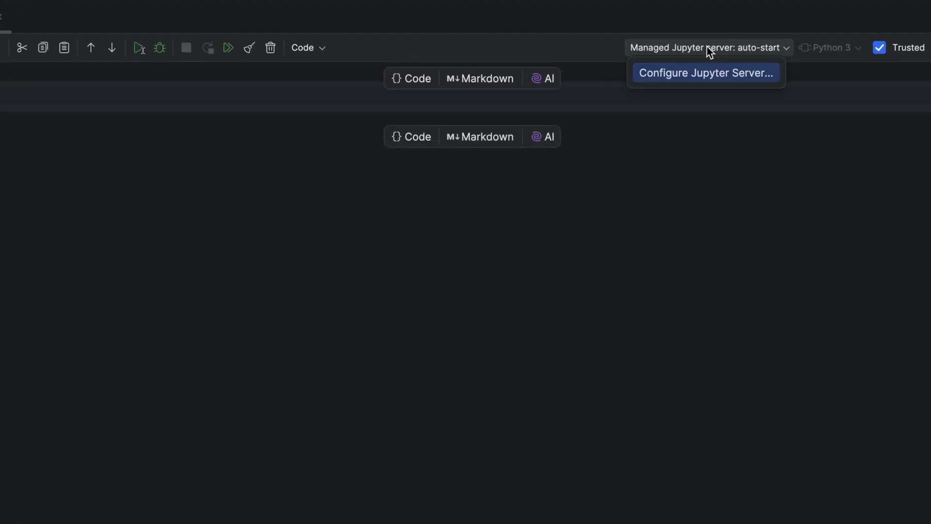
{"action": "left_click", "coordinate": [706, 73]}
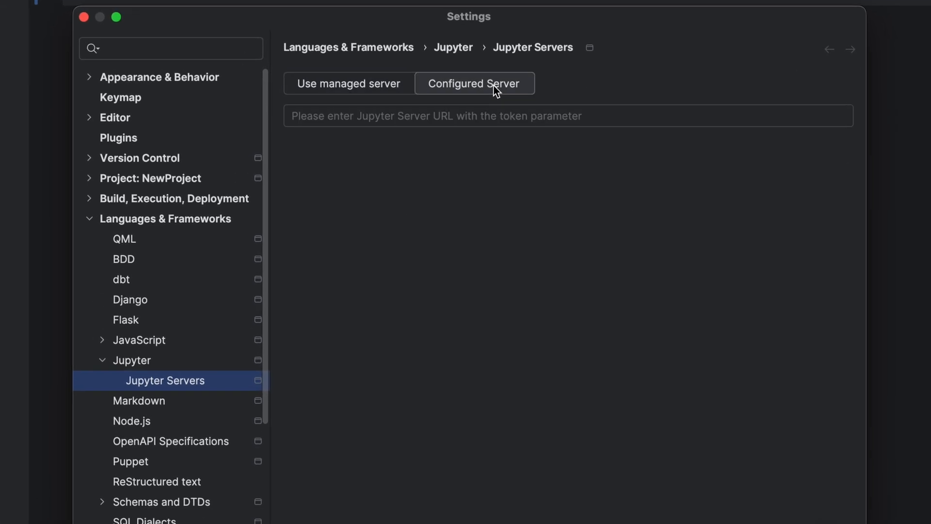
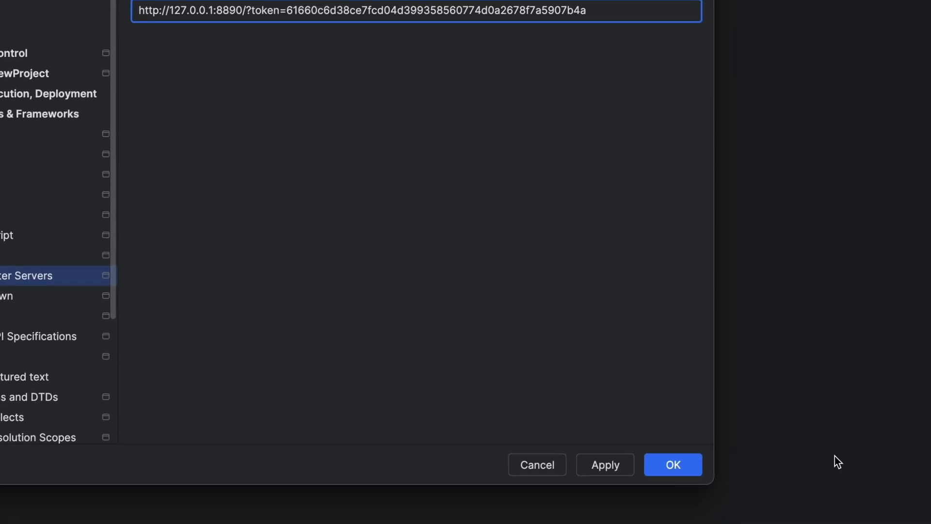
{"action": "left_click", "coordinate": [671, 465]}
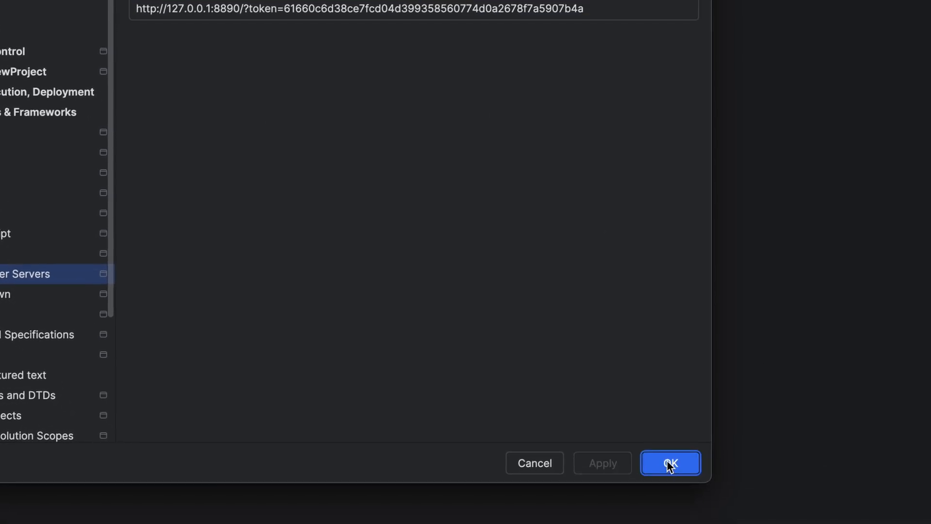
{"action": "left_click", "coordinate": [670, 463]}
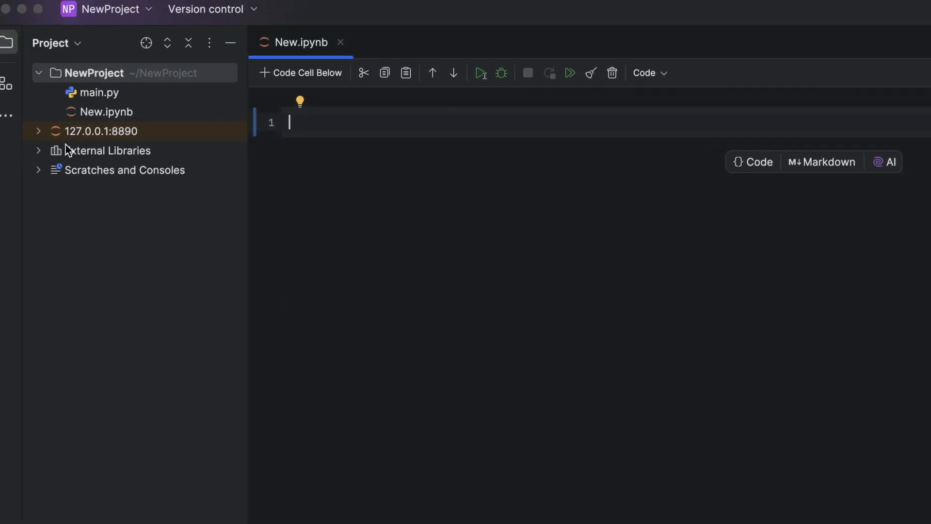
{"action": "left_click", "coordinate": [37, 131]}
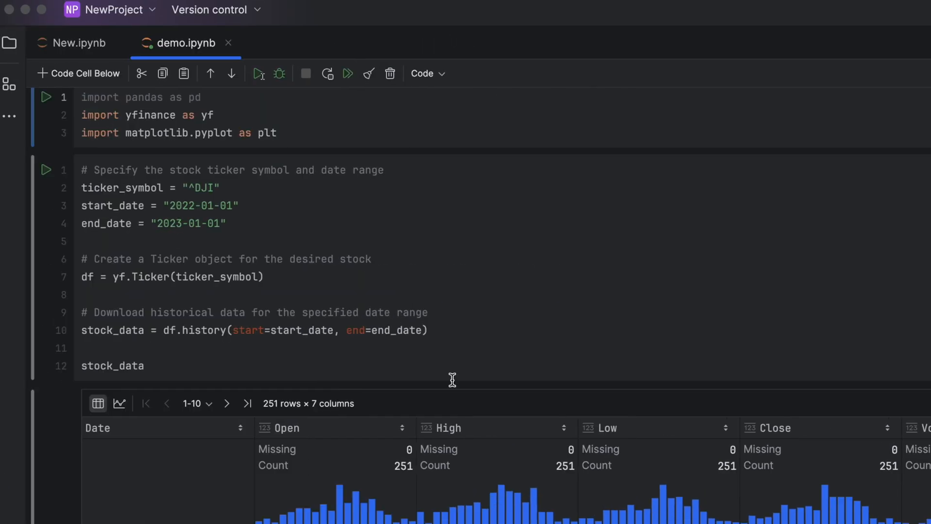
Scroll through demo.ipynb's stock data output
{"action": "scroll", "scroll_direction": "down", "scroll_amount": 3}
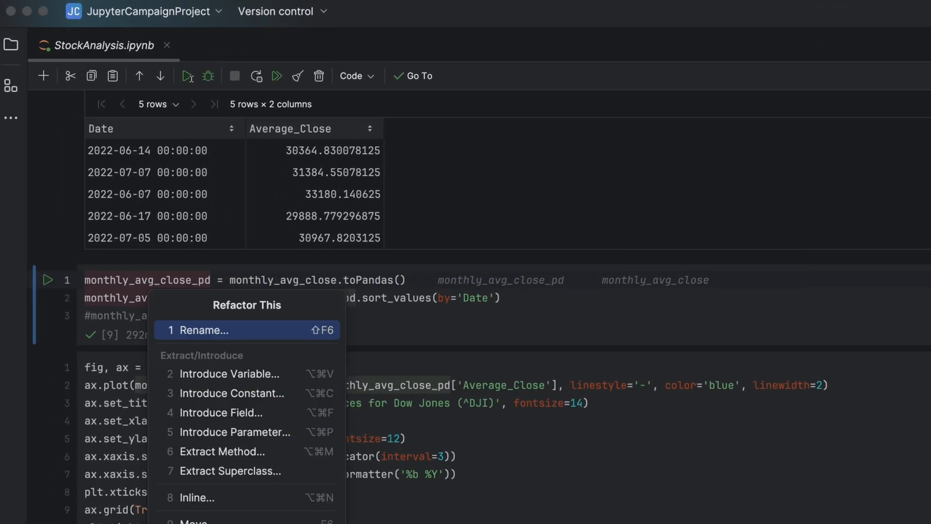
Rename monthly_avg_close_pd to df_monthly from the Refactor This popup
{"action": "left_click", "coordinate": [203, 329]}
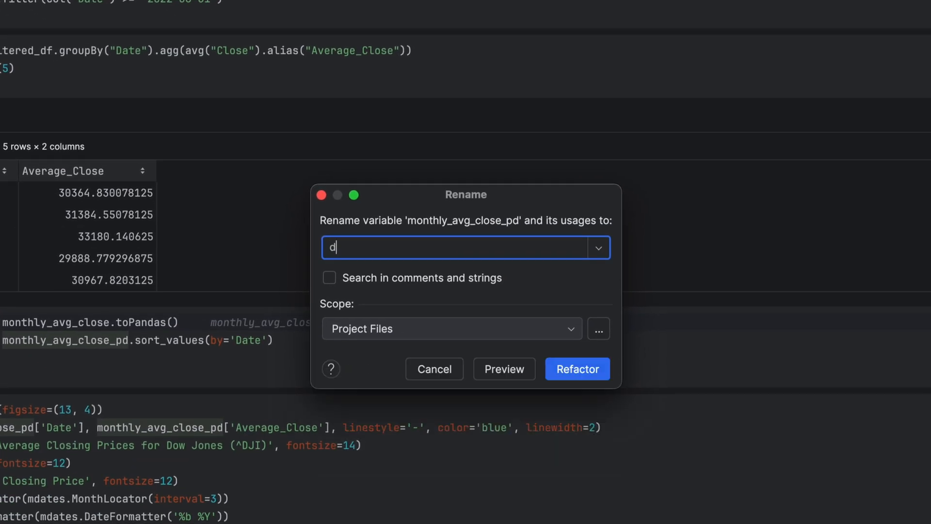
{"action": "type", "text": "f_mo"}
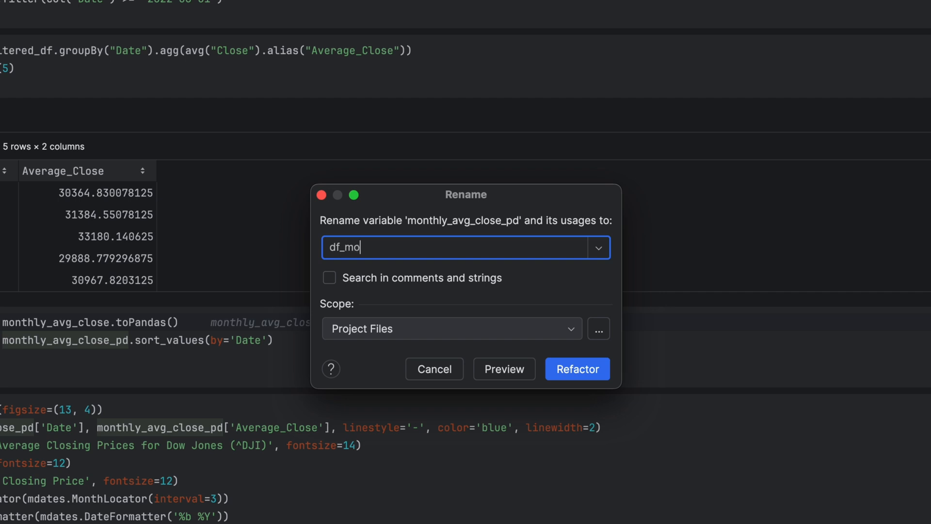
{"action": "type", "text": "nthly"}
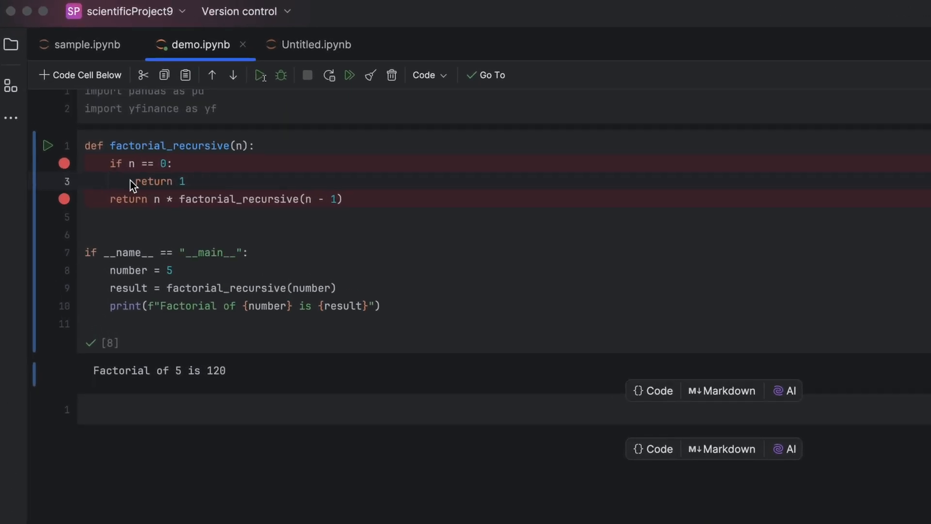
Debug the factorial cell and resume three times into deeper recursive calls
{"action": "right_click", "coordinate": [130, 181]}
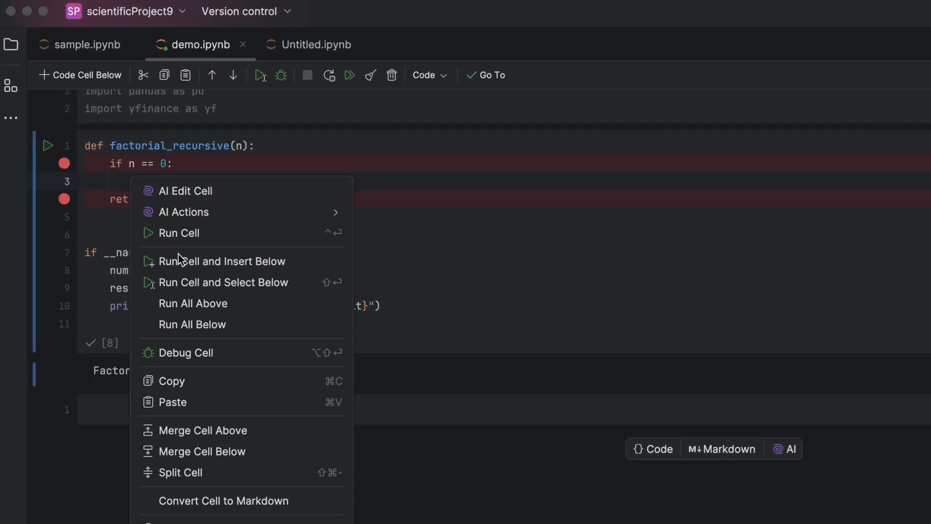
{"action": "left_click", "coordinate": [178, 232]}
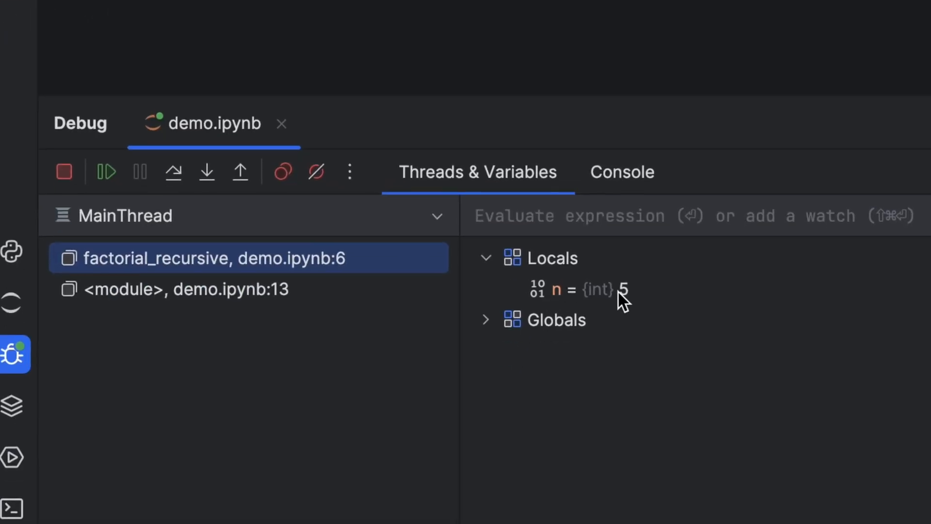
{"action": "left_click", "coordinate": [106, 172]}
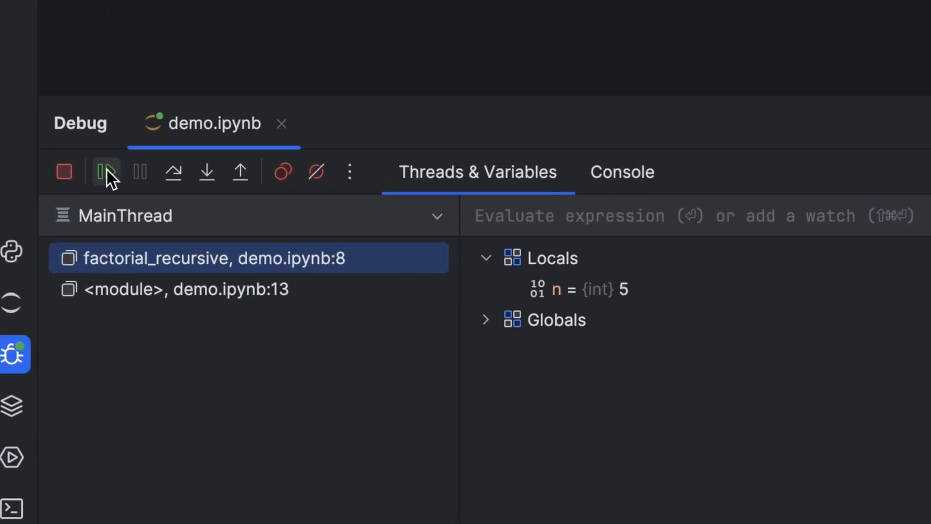
{"action": "left_click", "coordinate": [105, 171]}
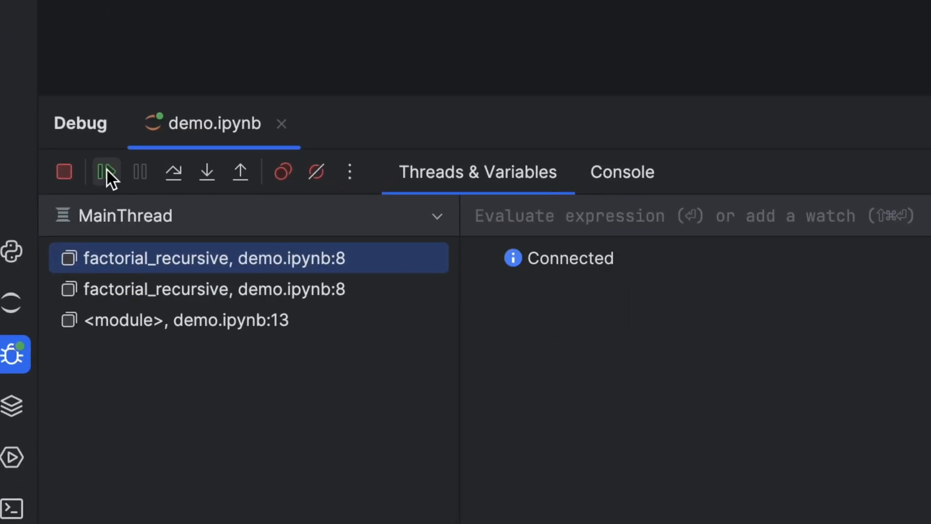
{"action": "left_click", "coordinate": [106, 172]}
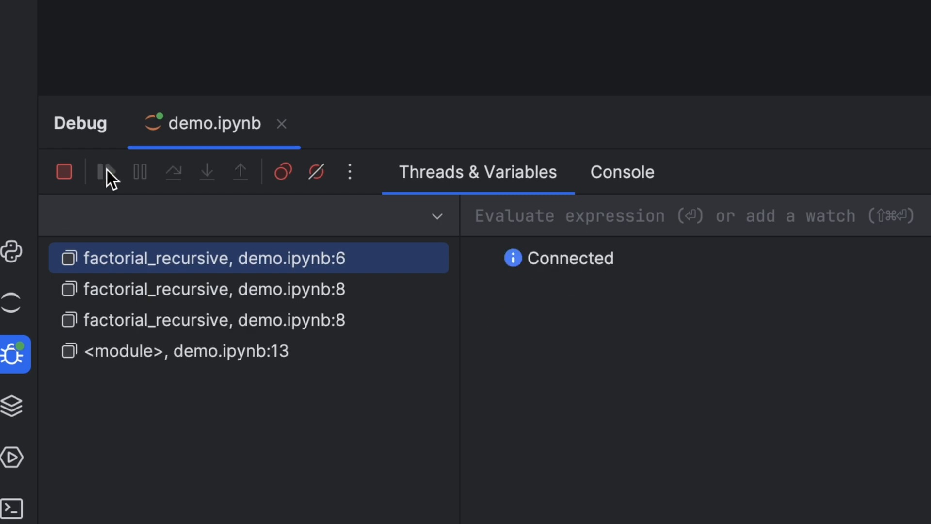